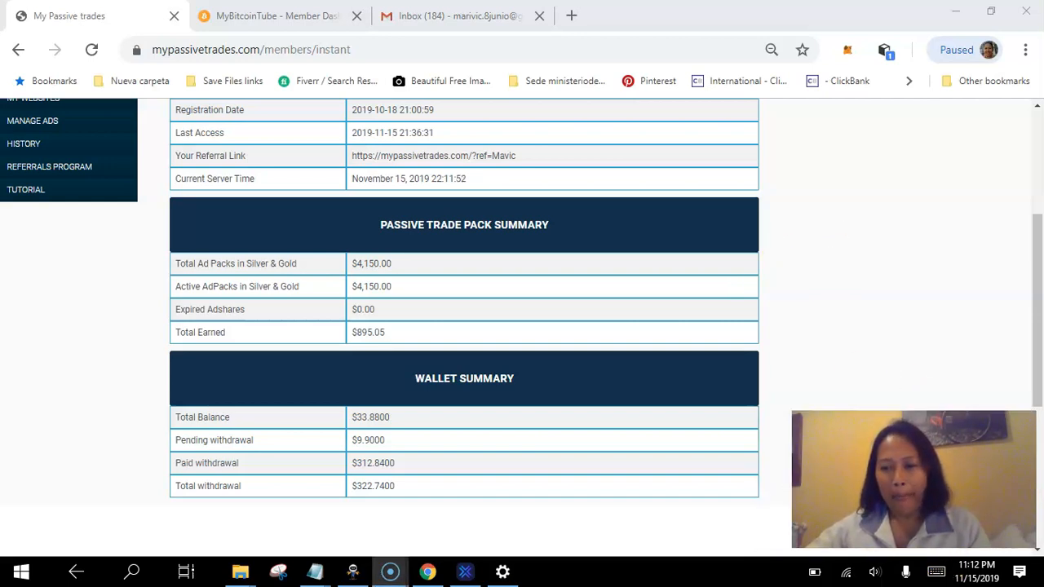
mouse_move(33, 554)
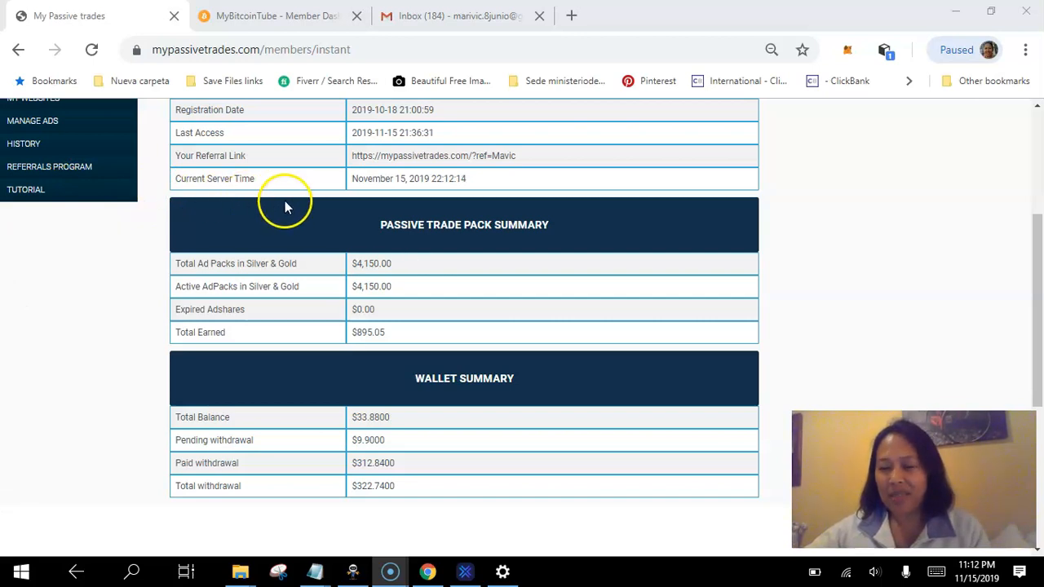
mouse_move(321, 143)
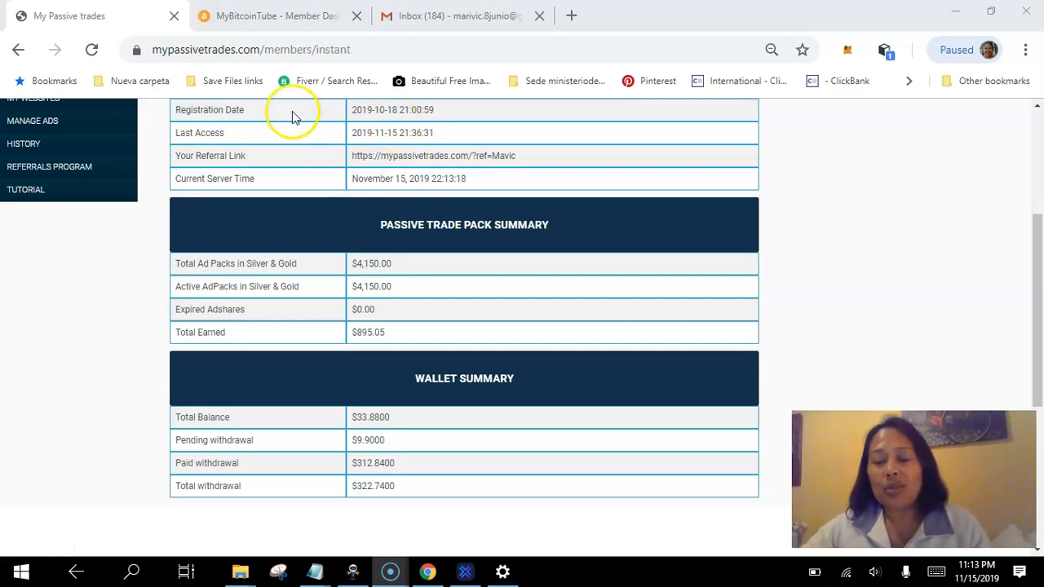
mouse_move(458, 101)
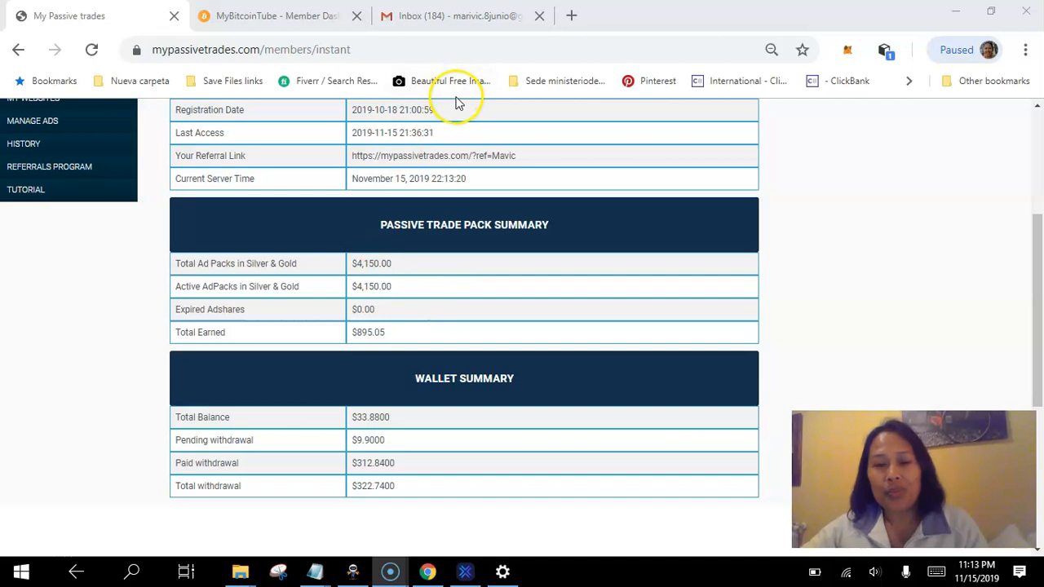
mouse_move(451, 312)
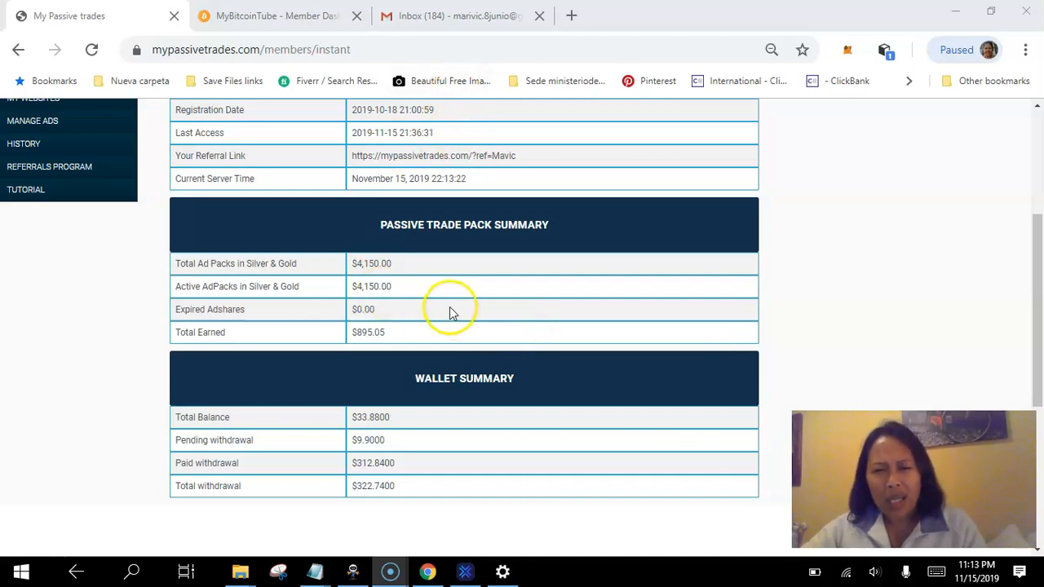
mouse_move(389, 124)
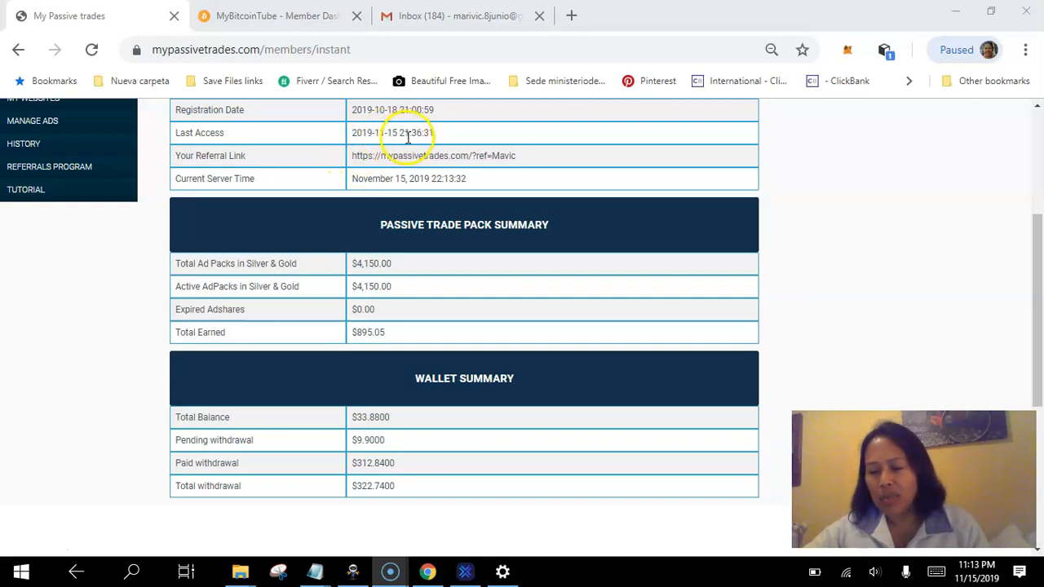
scroll(down, 3)
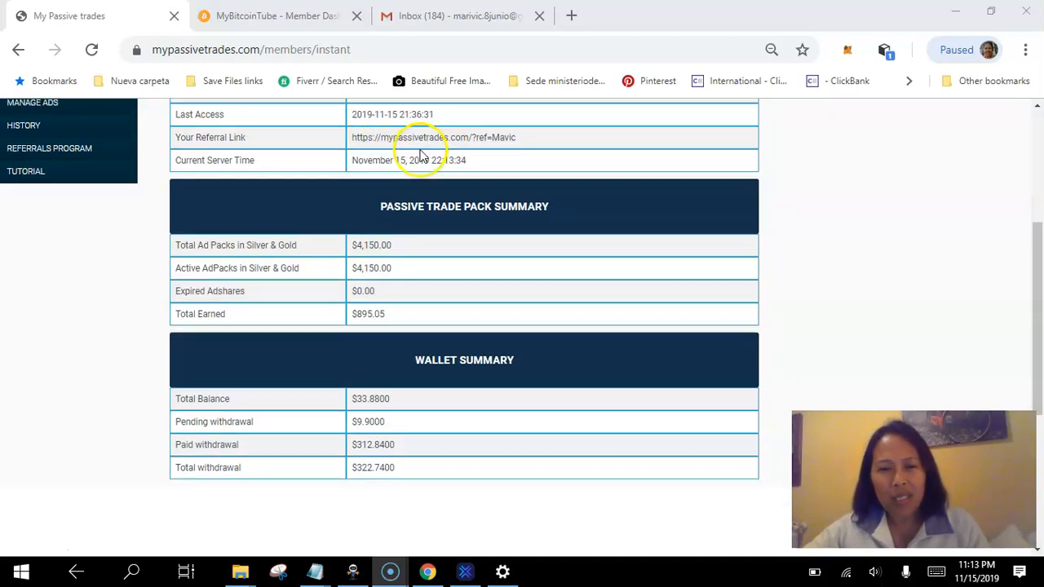
scroll(down, 3)
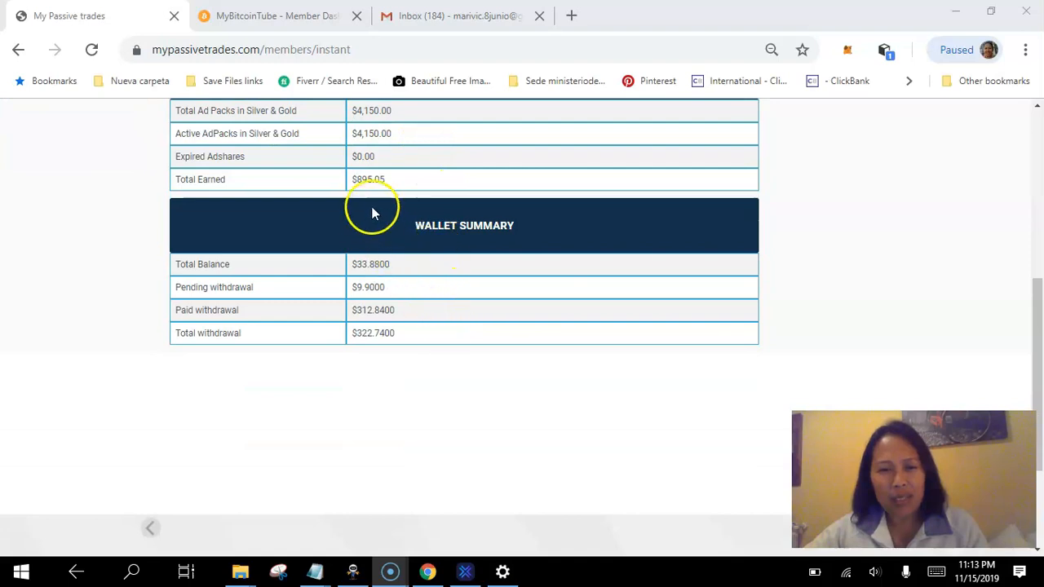
mouse_move(353, 182)
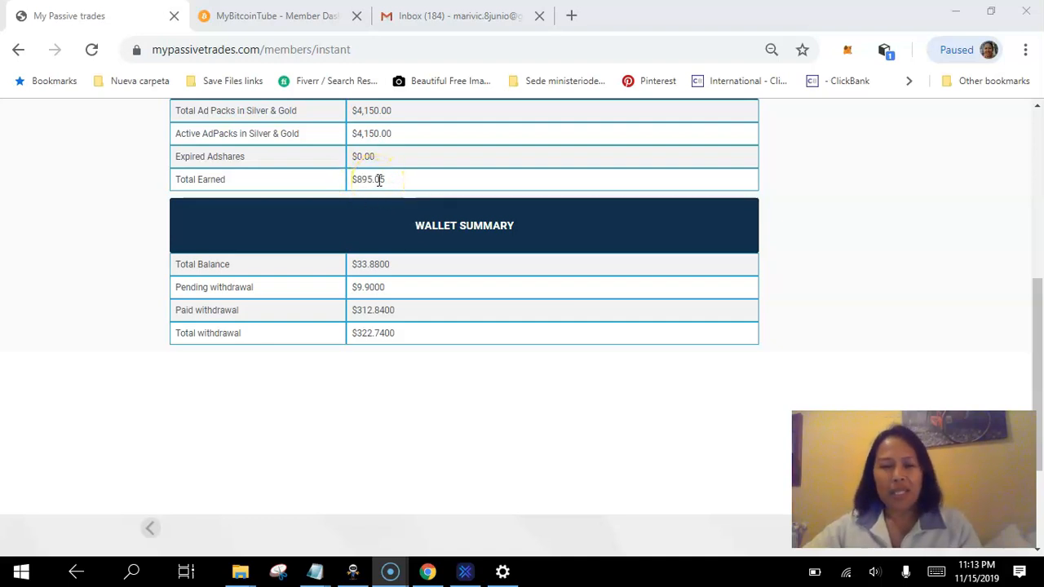
mouse_move(354, 336)
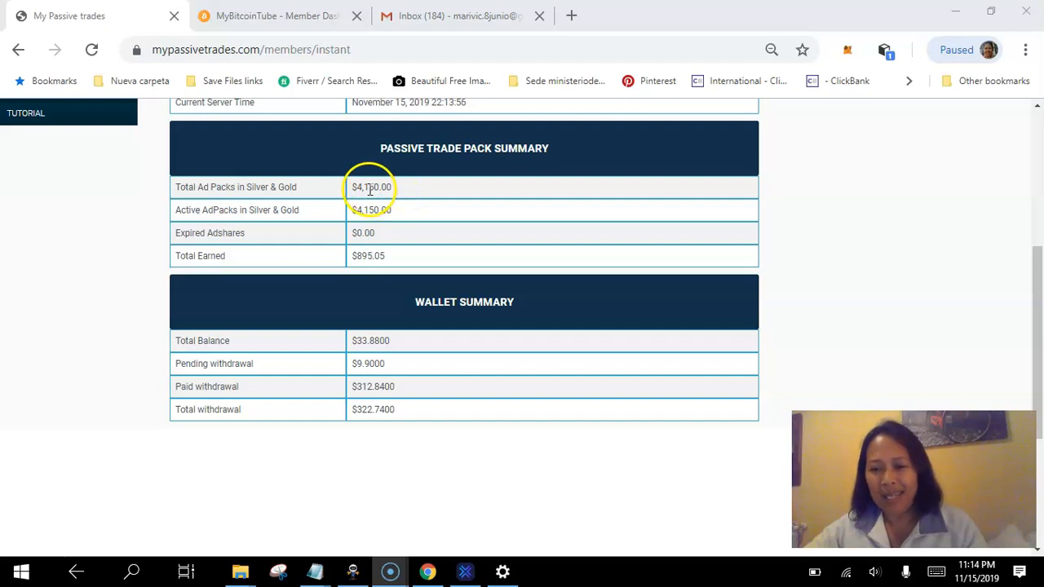
mouse_move(331, 207)
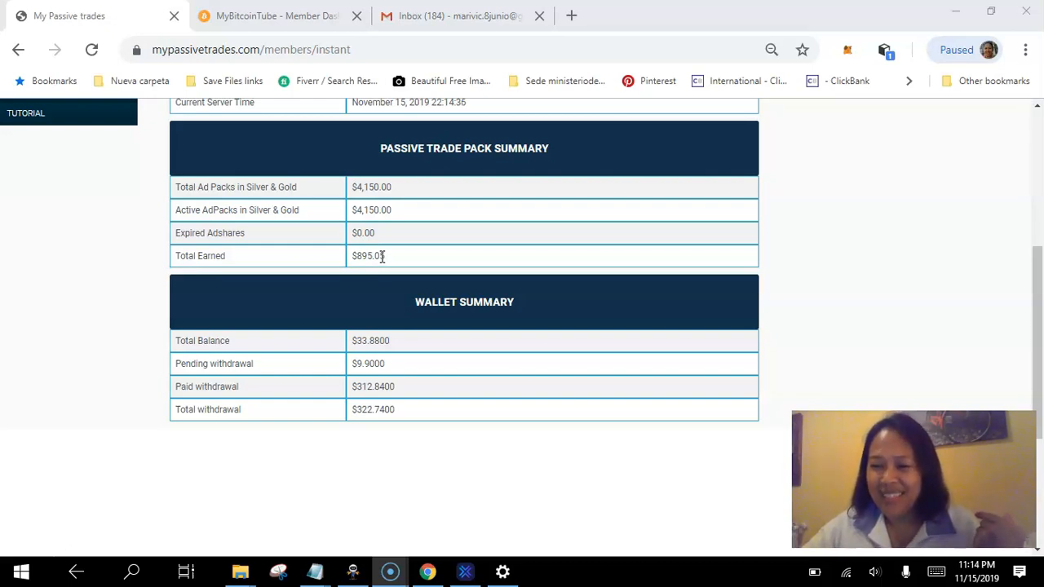
mouse_move(383, 253)
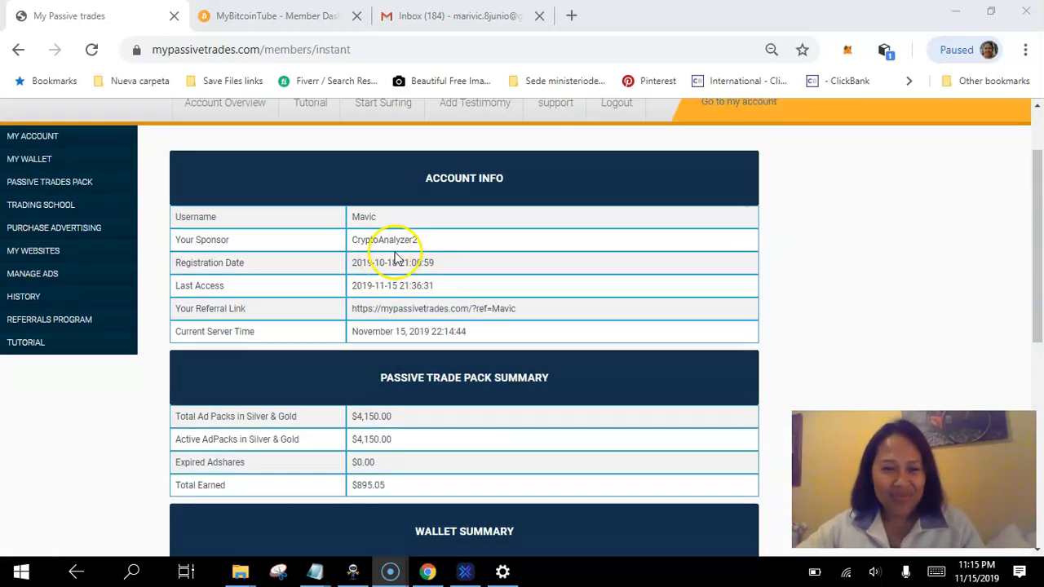
scroll(down, 3)
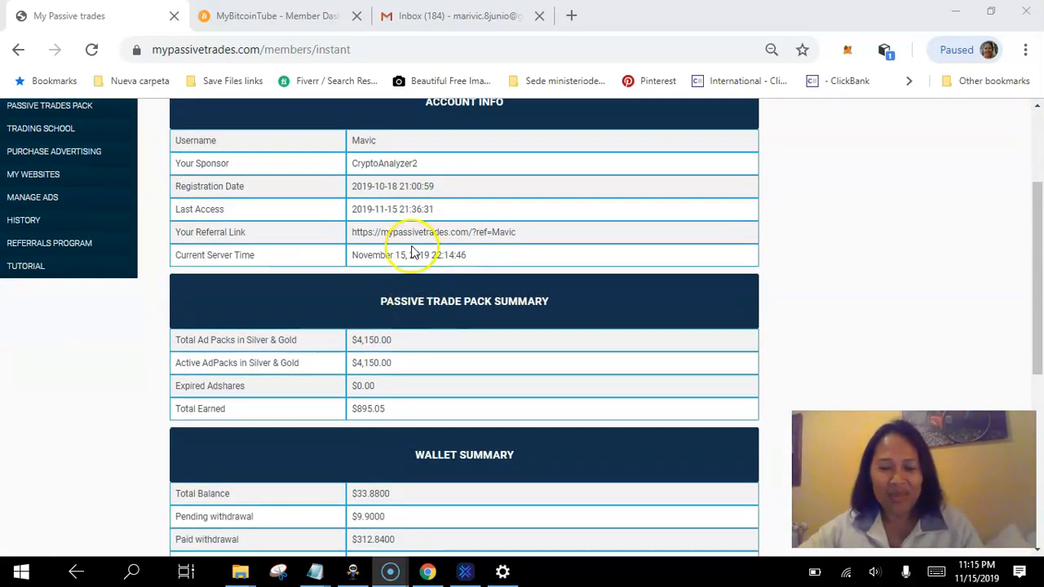
scroll(down, 3)
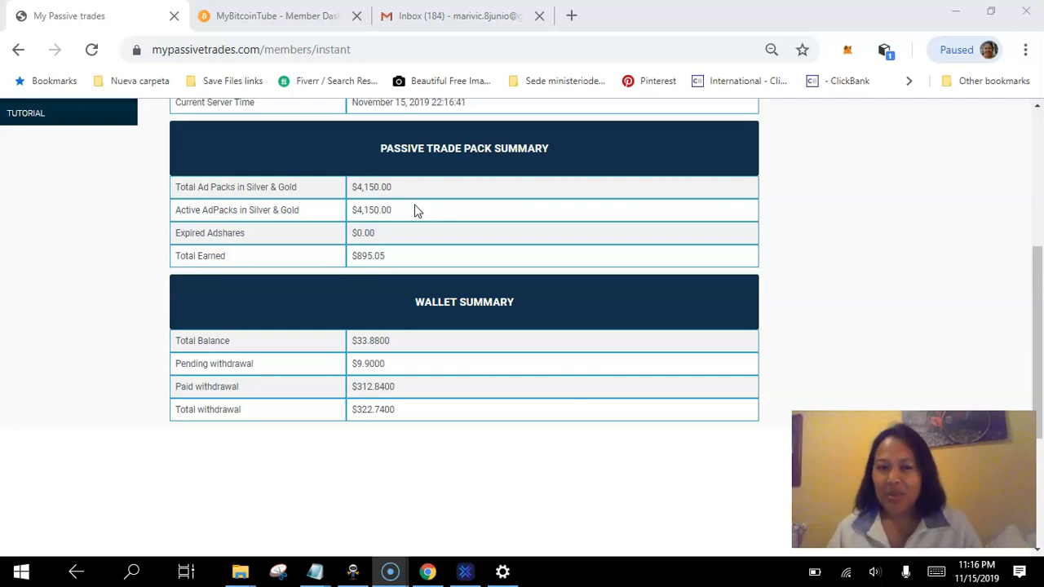
mouse_move(432, 211)
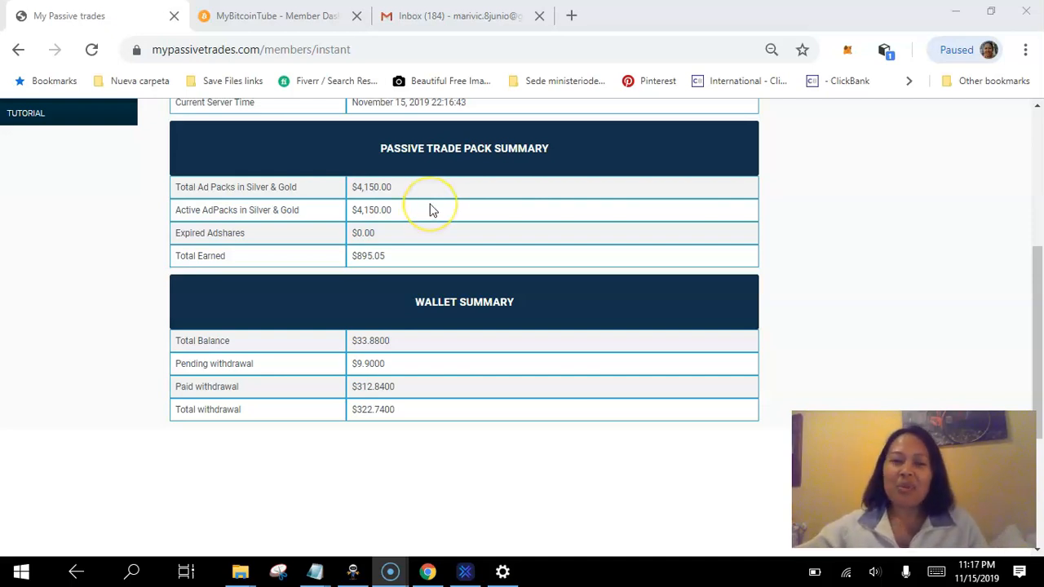
mouse_move(510, 505)
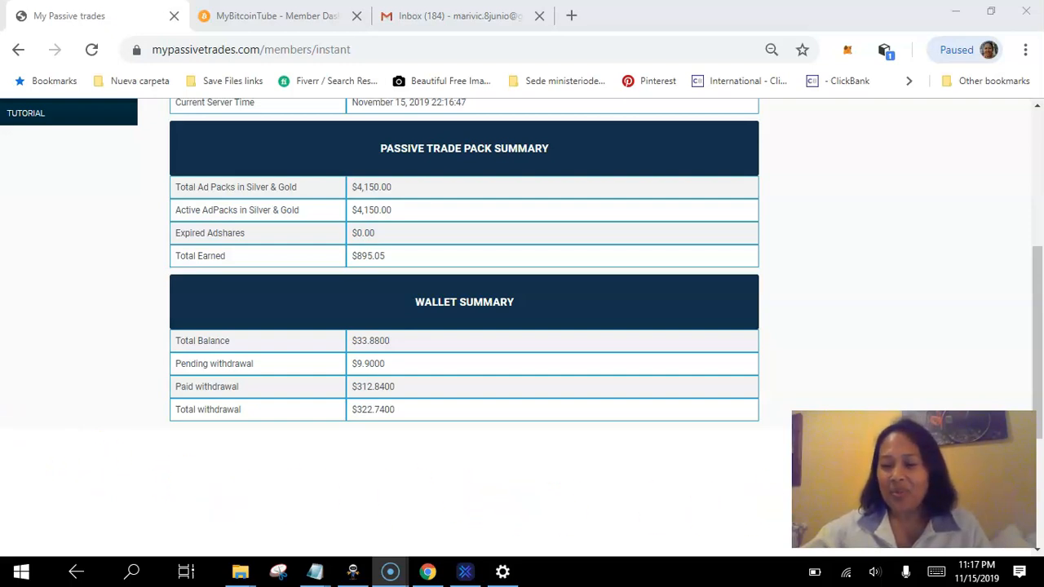
mouse_move(749, 465)
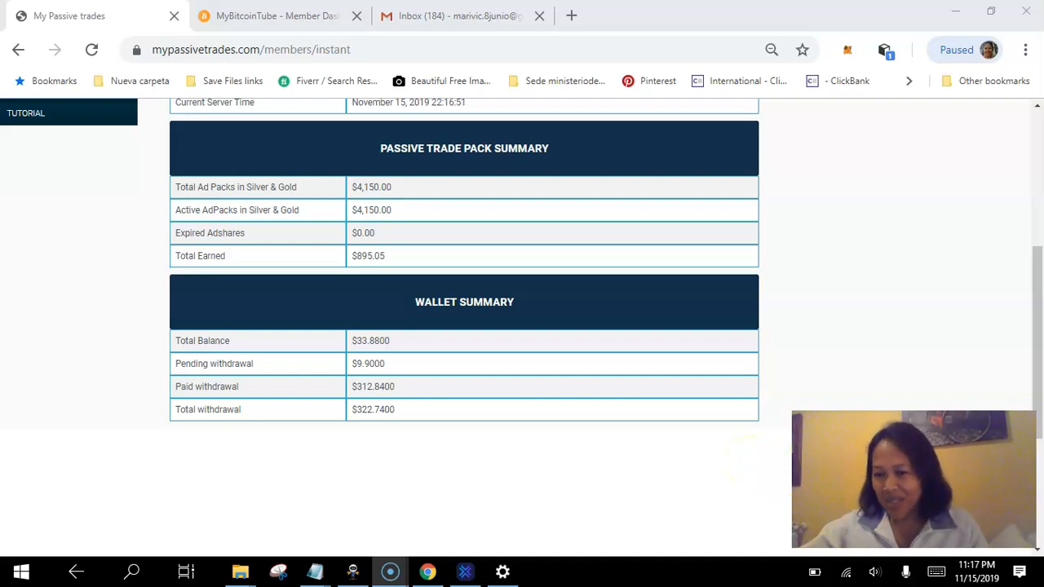
mouse_move(786, 471)
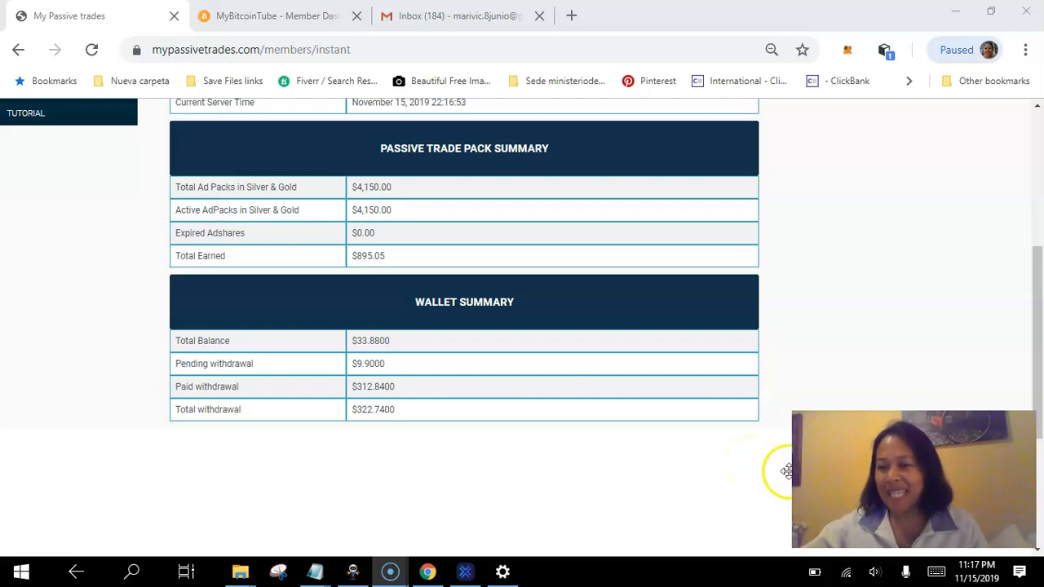
mouse_move(163, 470)
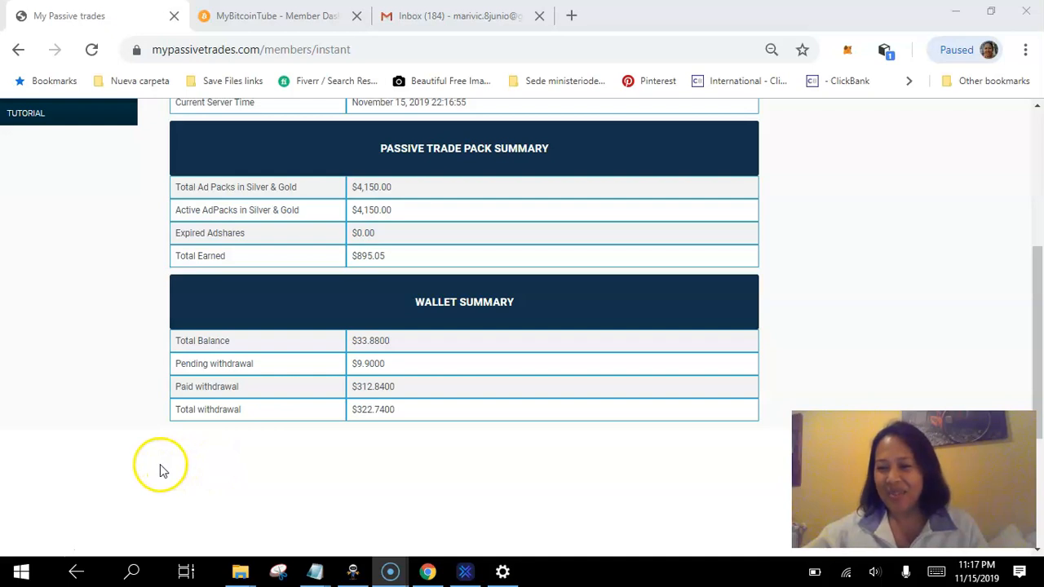
mouse_move(40, 522)
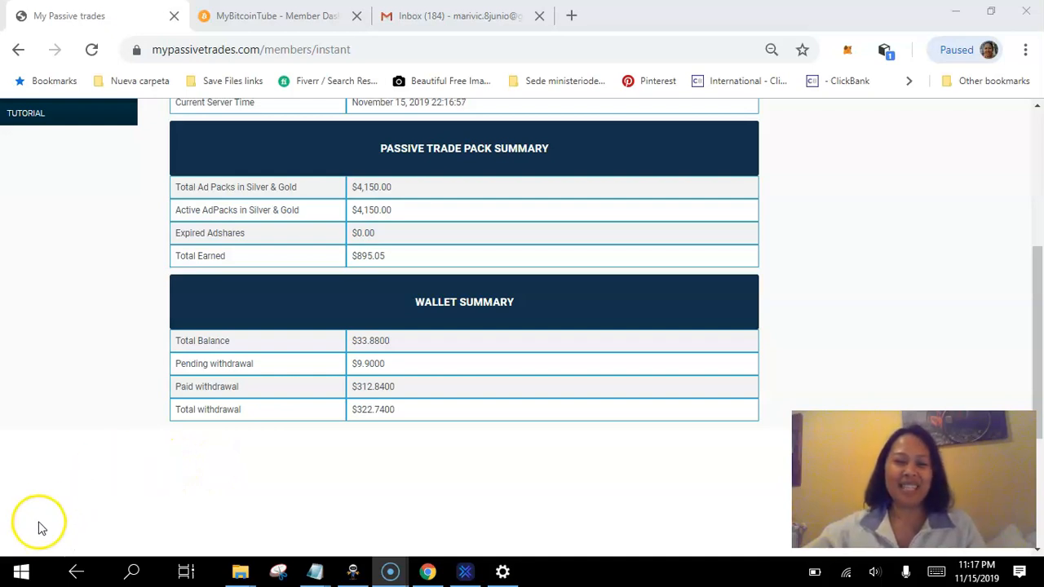